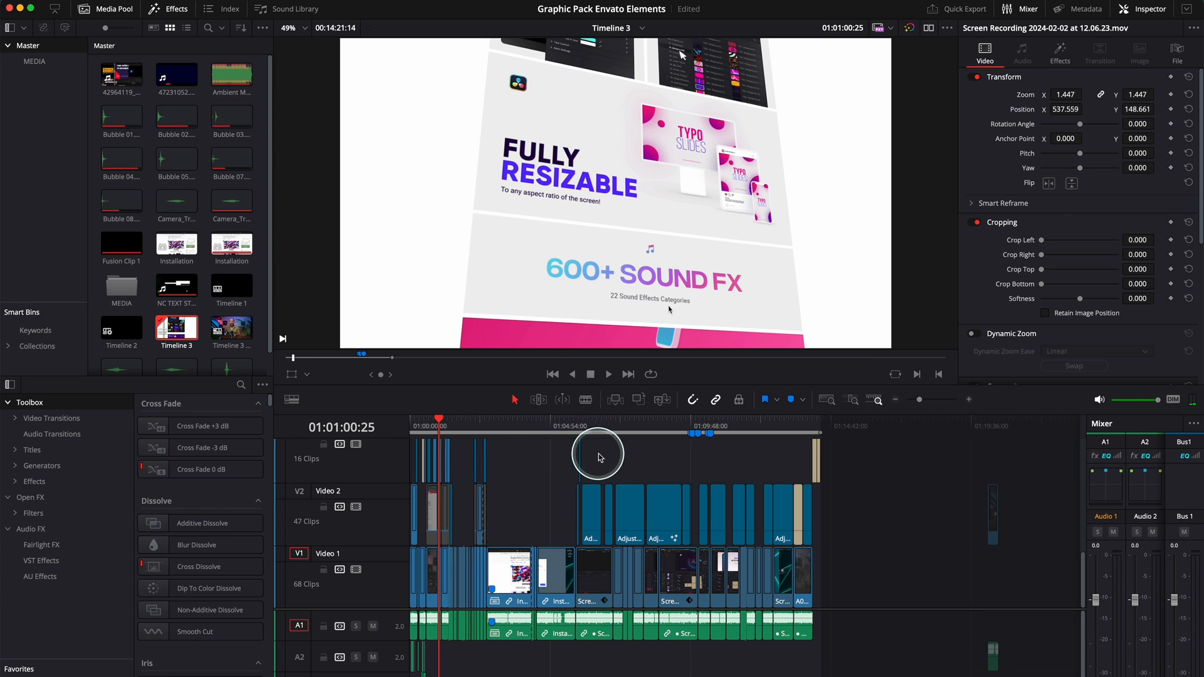
mouse_move(478, 506)
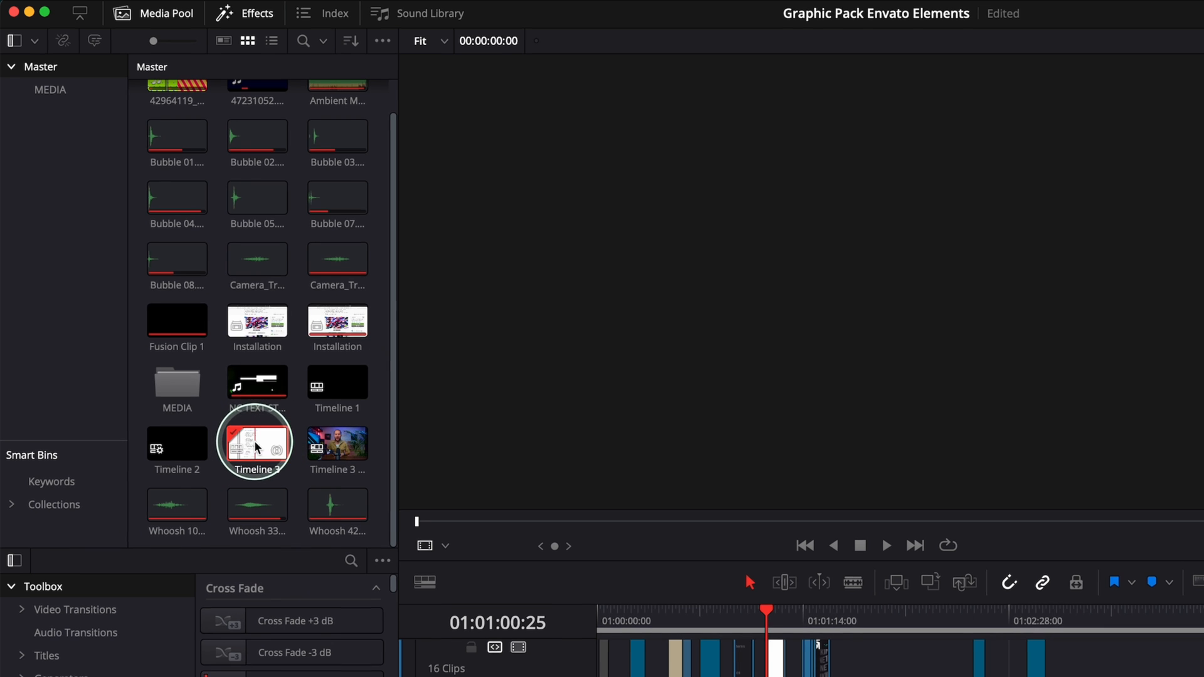
Show Timeline 3's Restore Timeline Backup dates from its Media Pool context menu.
right_click(255, 443)
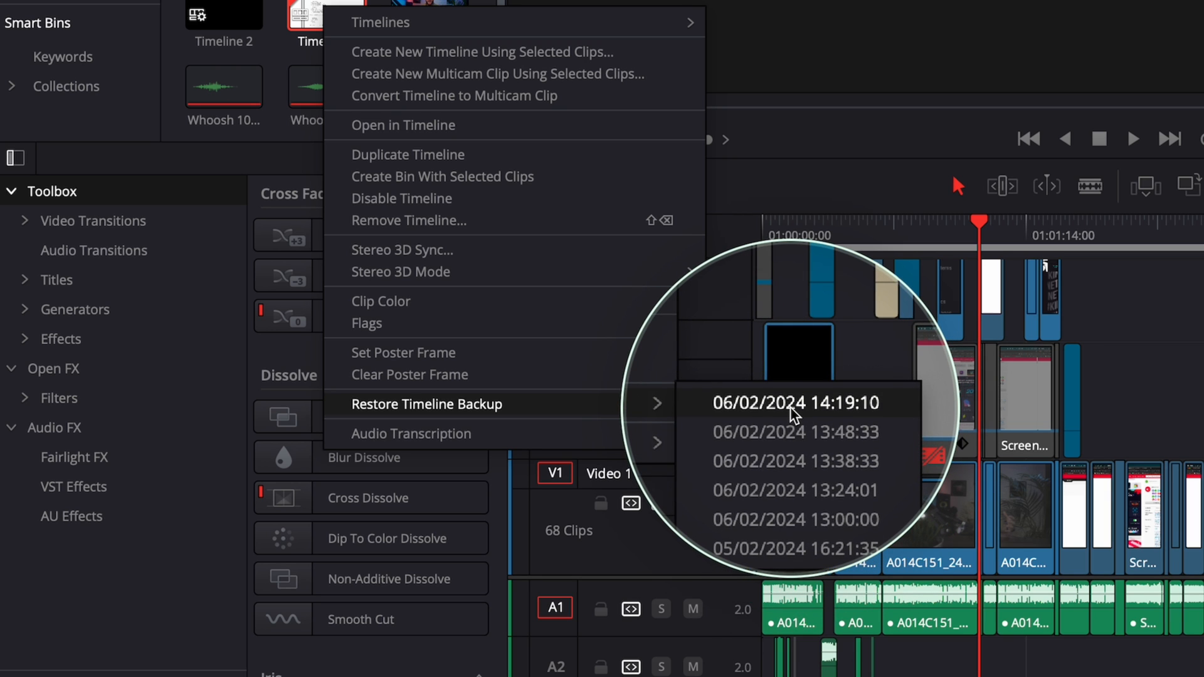
mouse_move(780, 455)
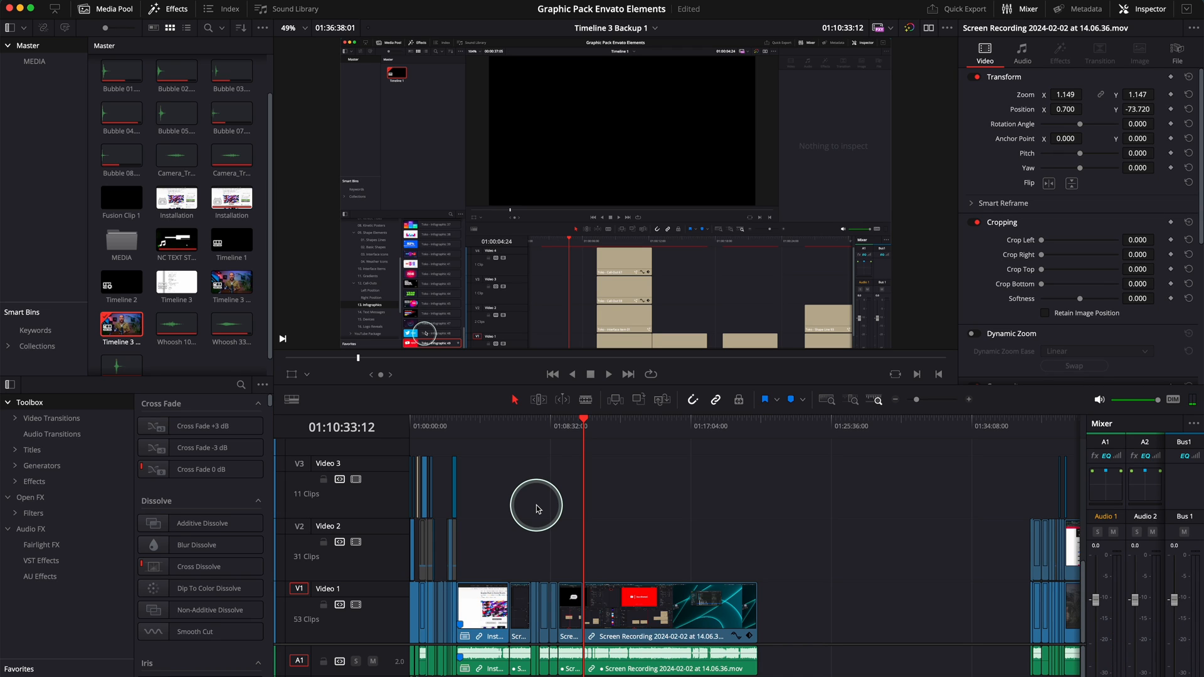
mouse_move(528, 506)
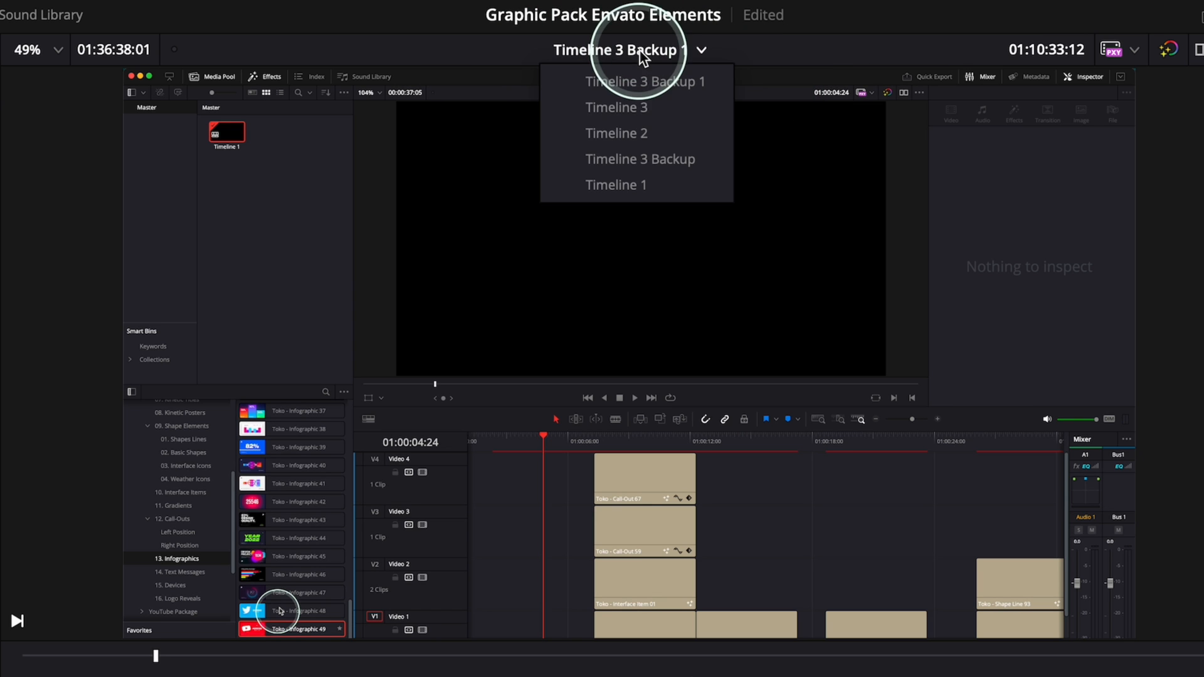
Close the timeline list after confirming Timeline 3 Backup 1 appears.
click(616, 108)
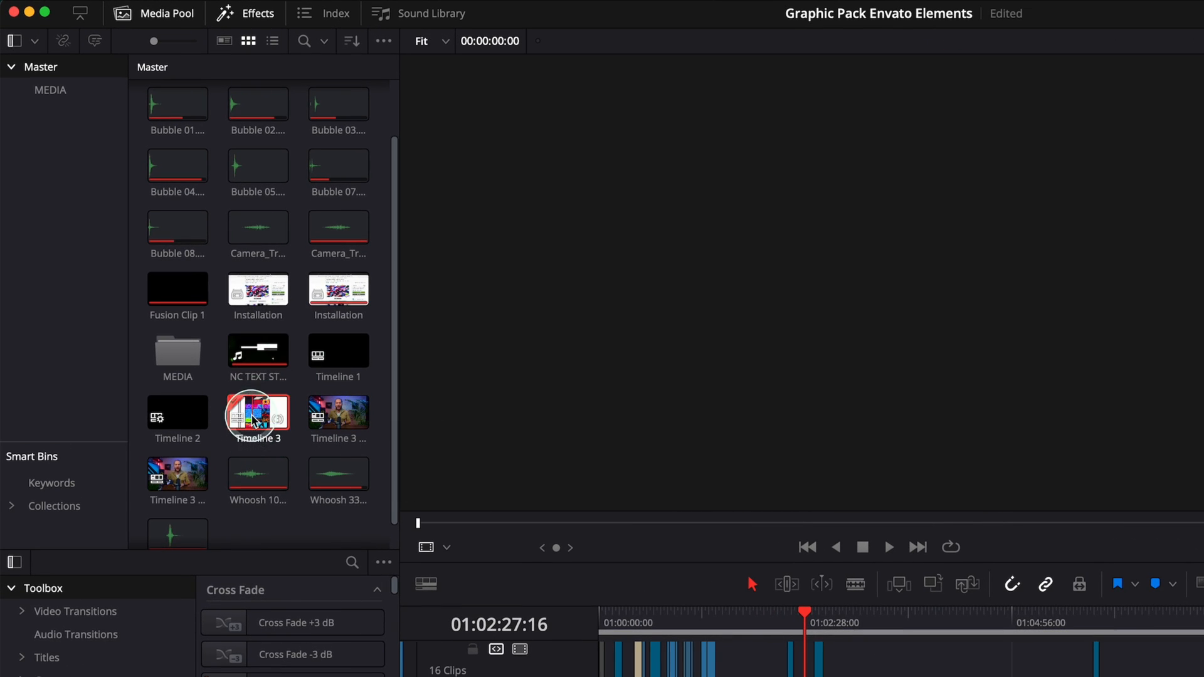
Reopen Timeline 3's context menu to reach its 06/02/2024 13:00:00 backup.
right_click(257, 414)
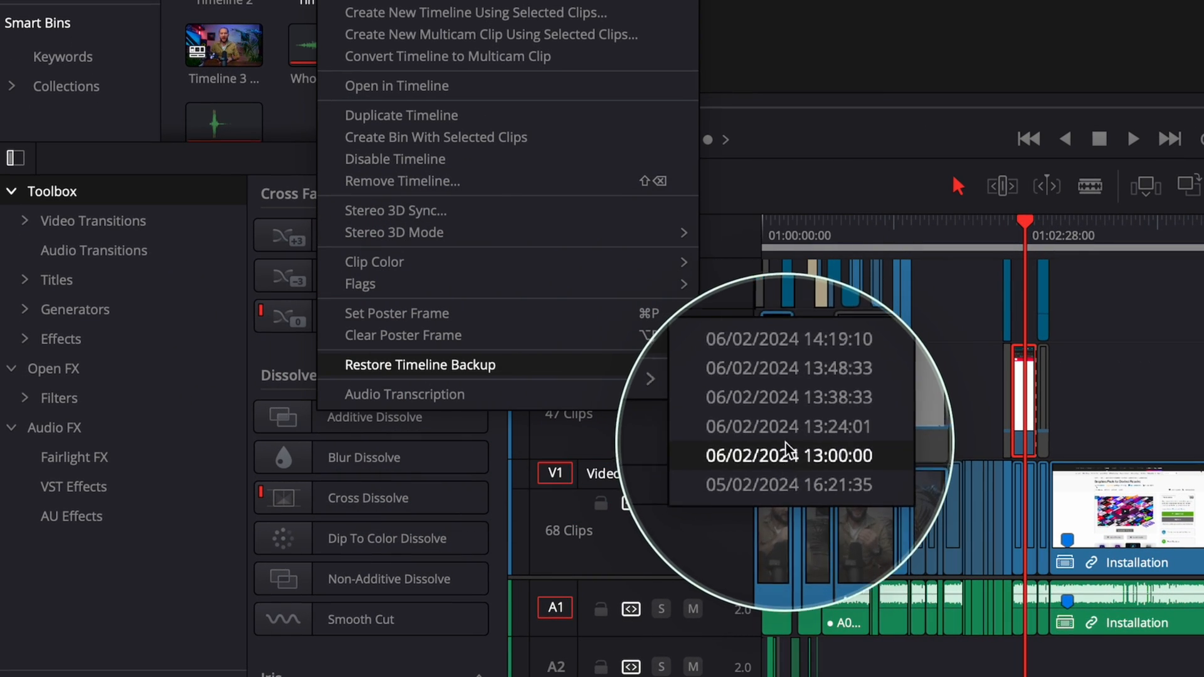
mouse_move(794, 421)
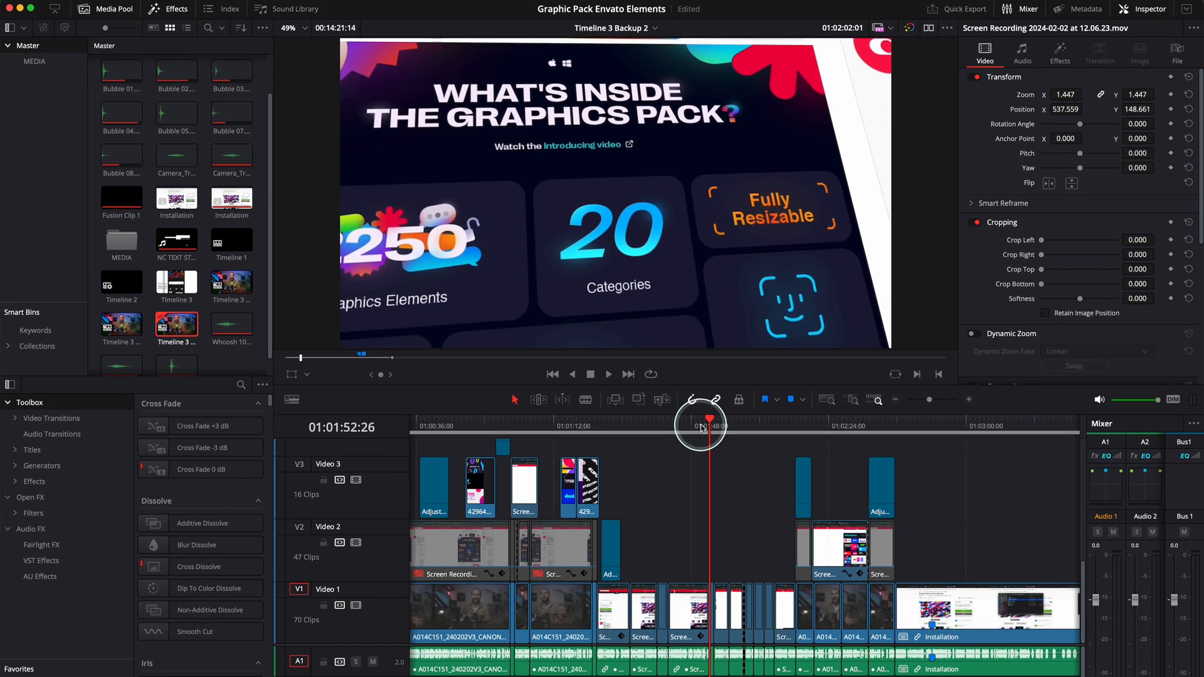
drag(701, 425, 693, 425)
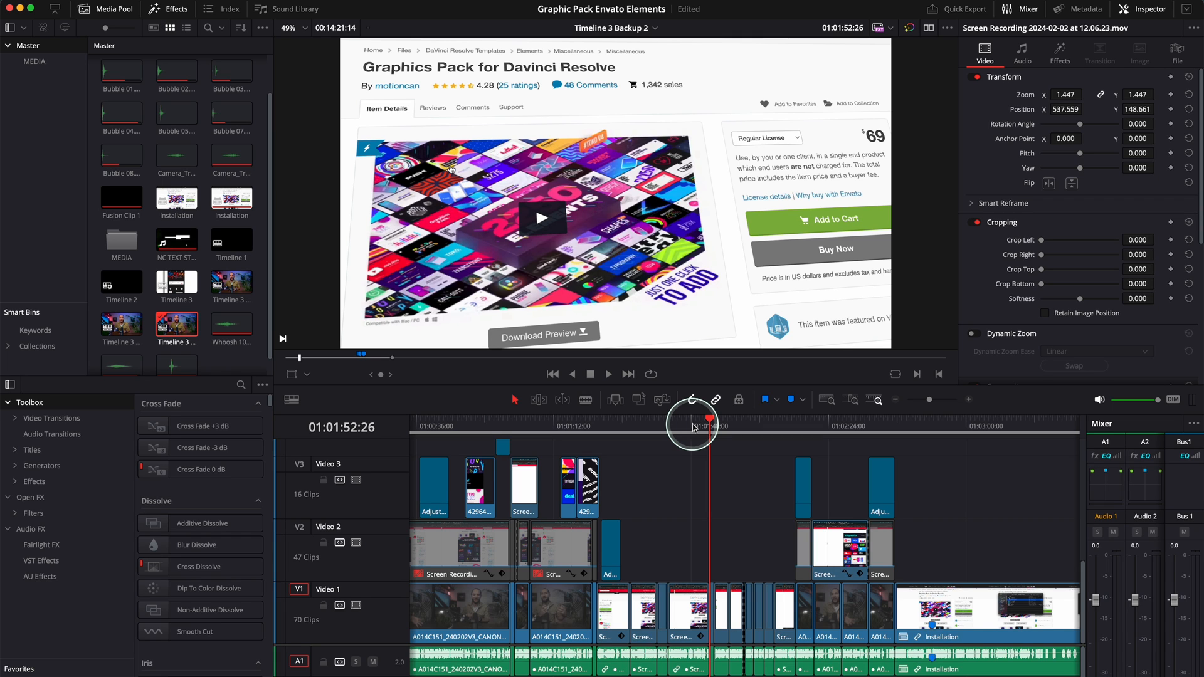
mouse_move(679, 430)
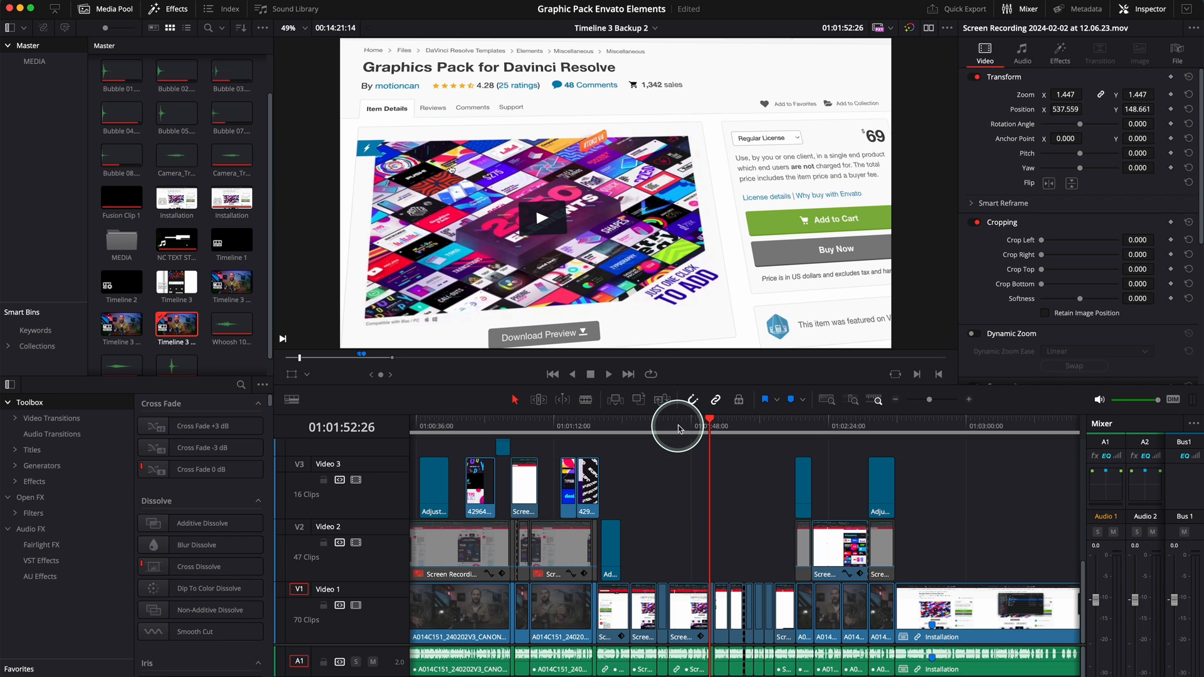
drag(695, 421, 678, 421)
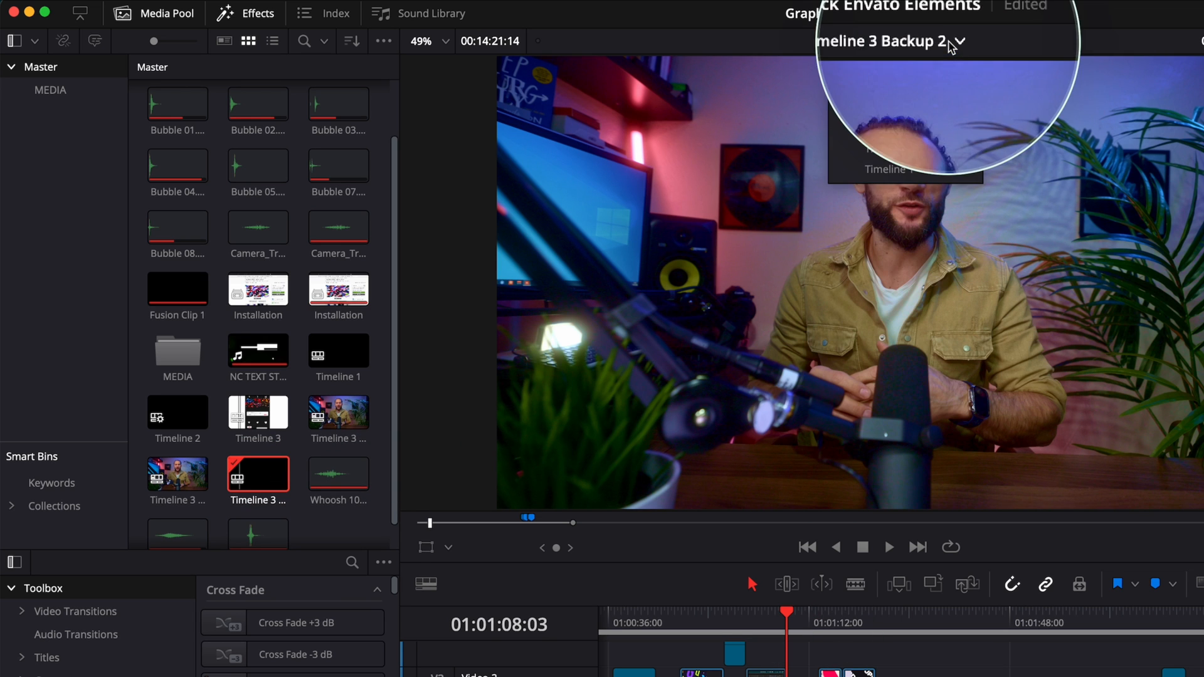
Confirm Timeline 3 Backup 2 appears in the timeline dropdown, then close it.
click(962, 42)
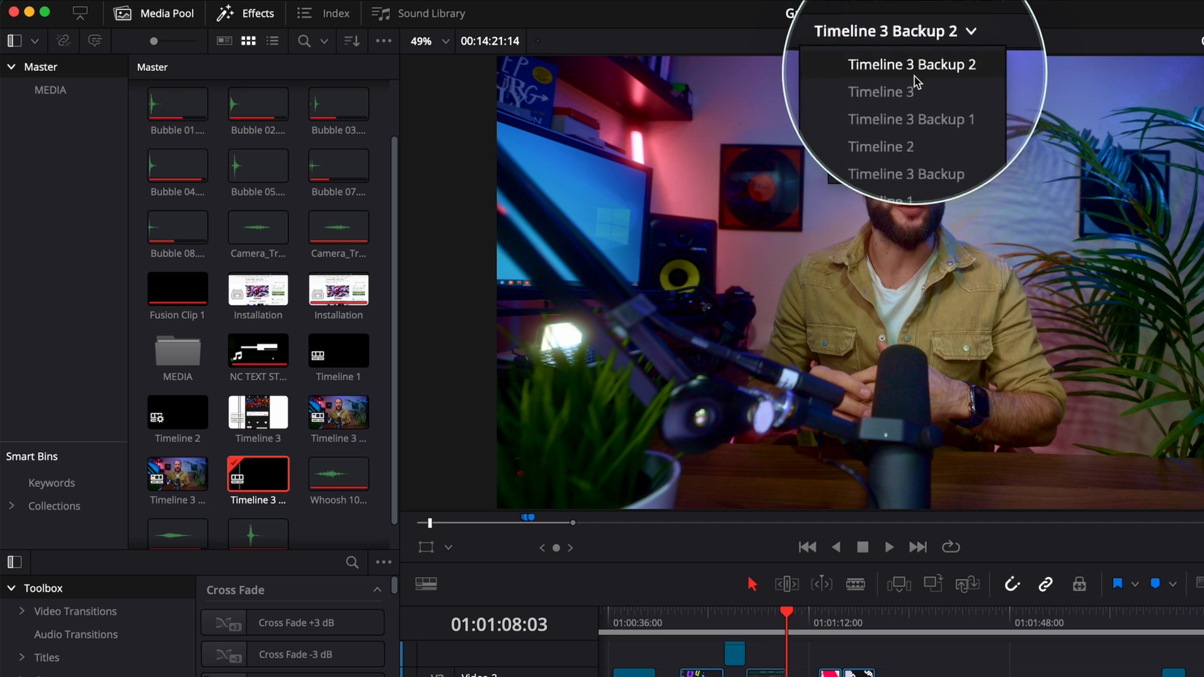
click(881, 146)
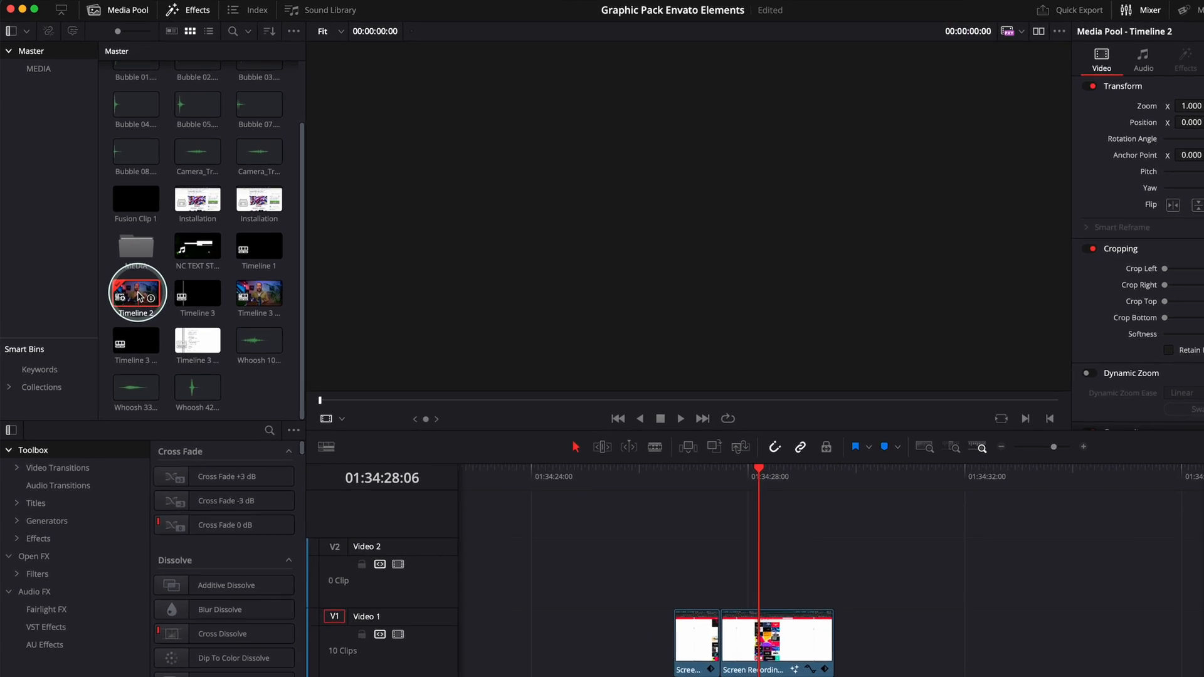
Restore Timeline 2 from its 06/02/2024 14:33:01 backup.
right_click(138, 294)
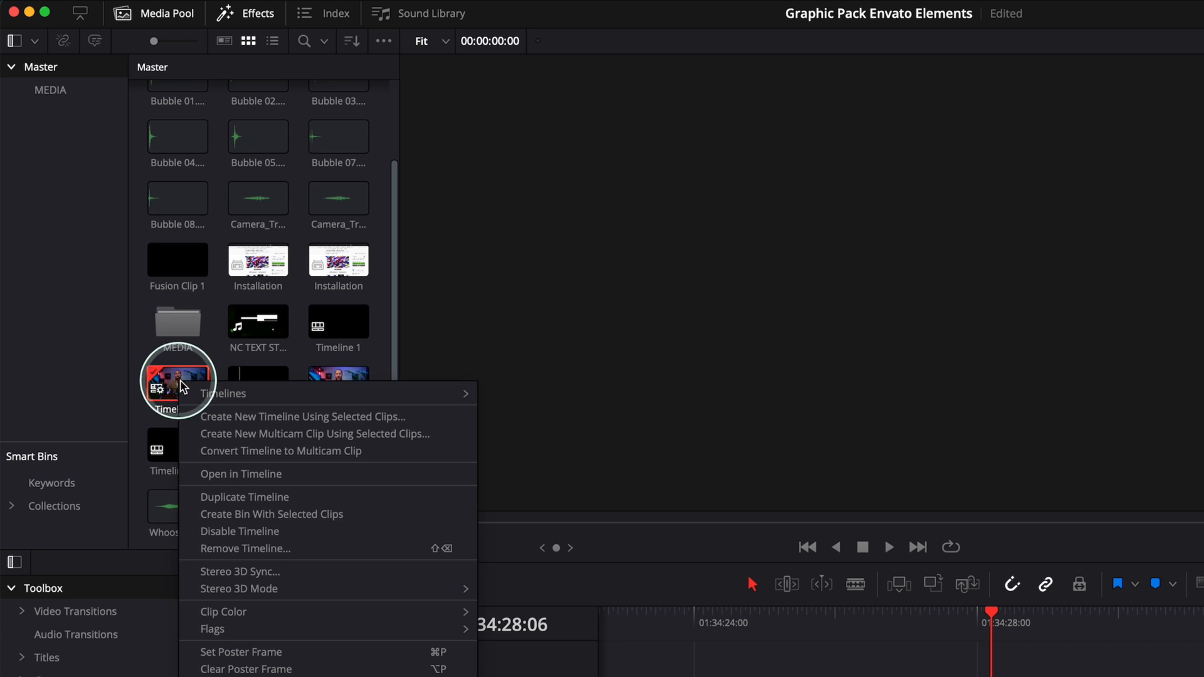
mouse_move(338, 326)
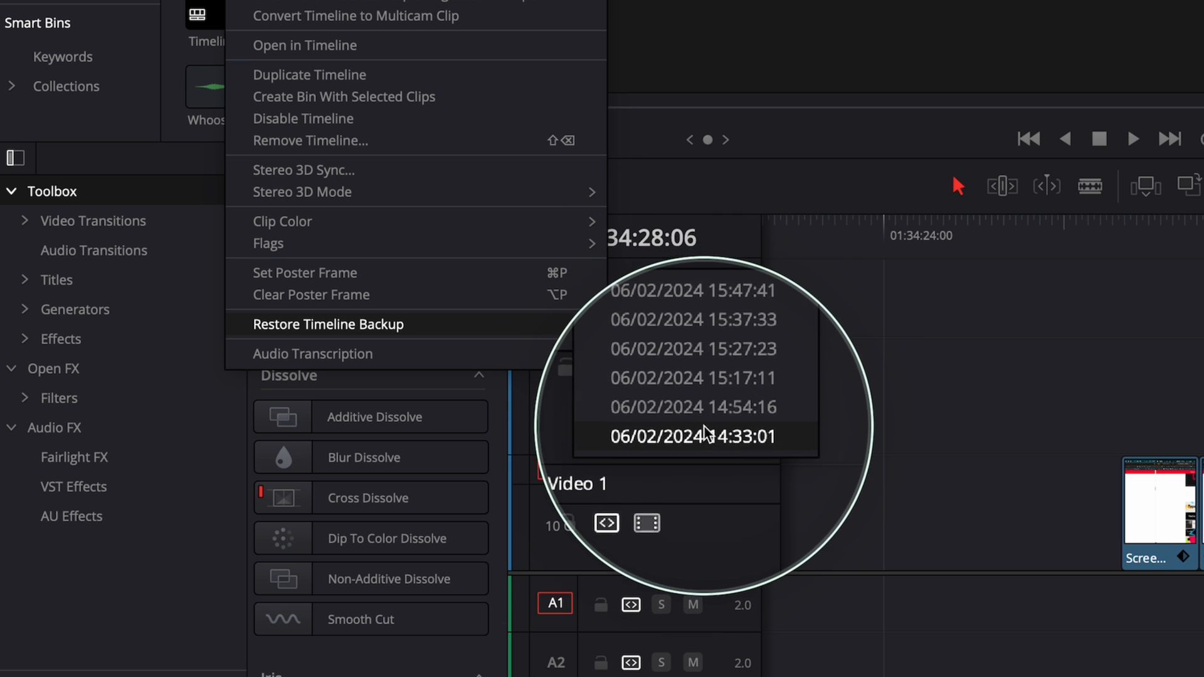
click(704, 437)
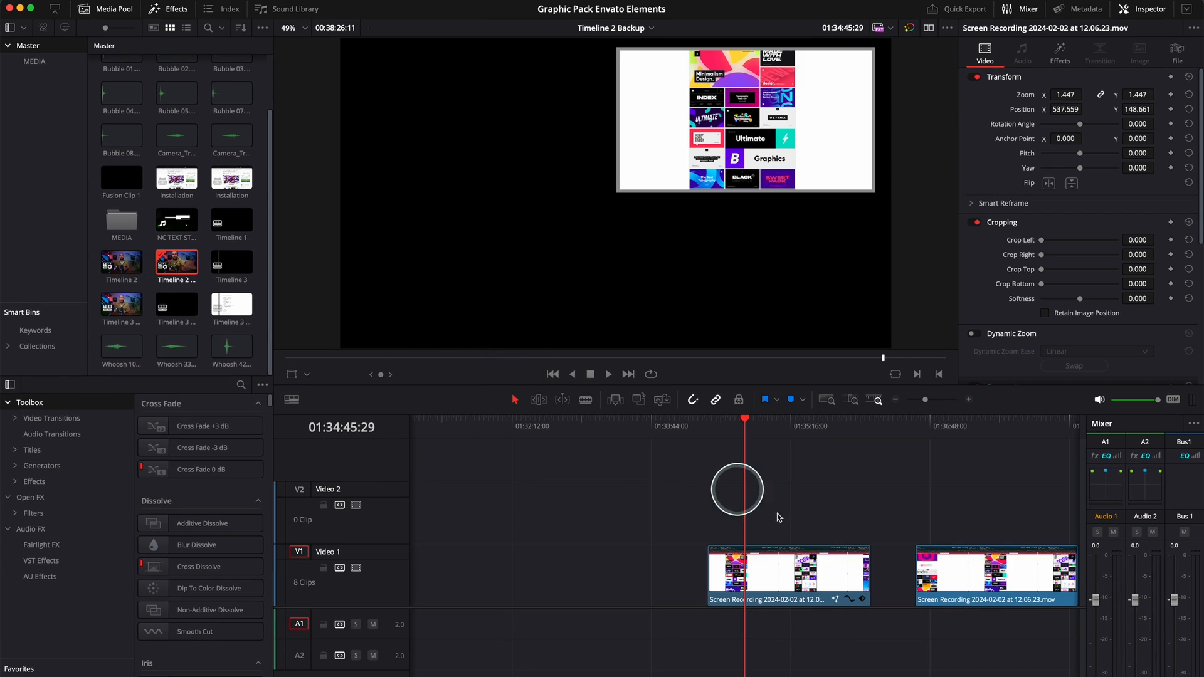